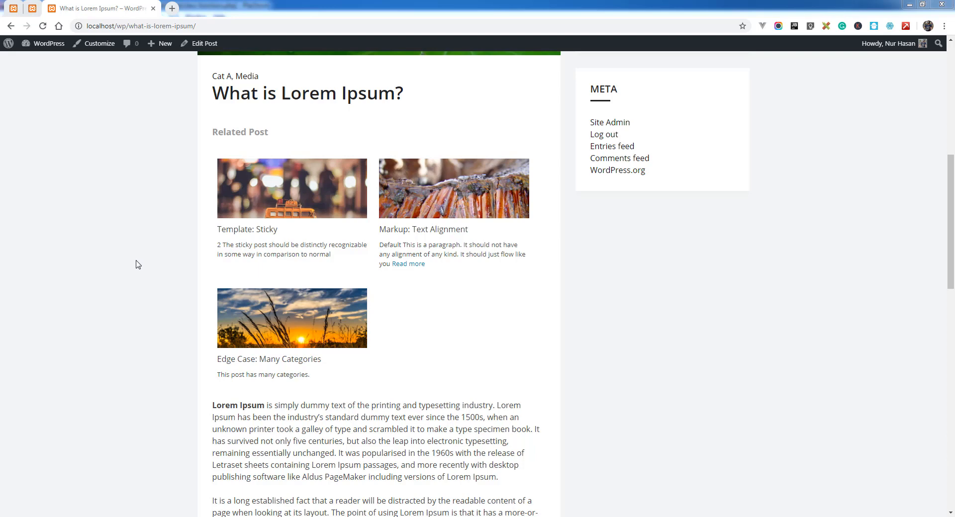
mouse_move(306, 287)
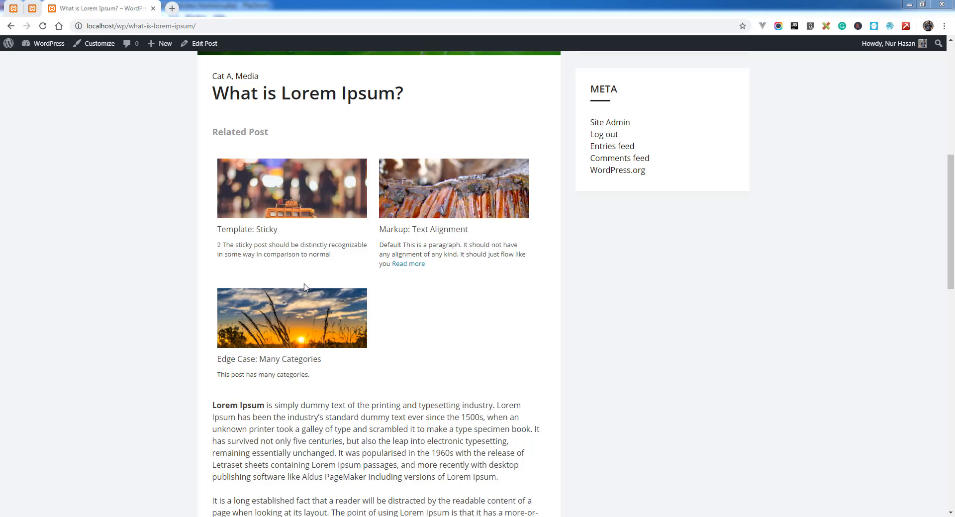
mouse_move(312, 184)
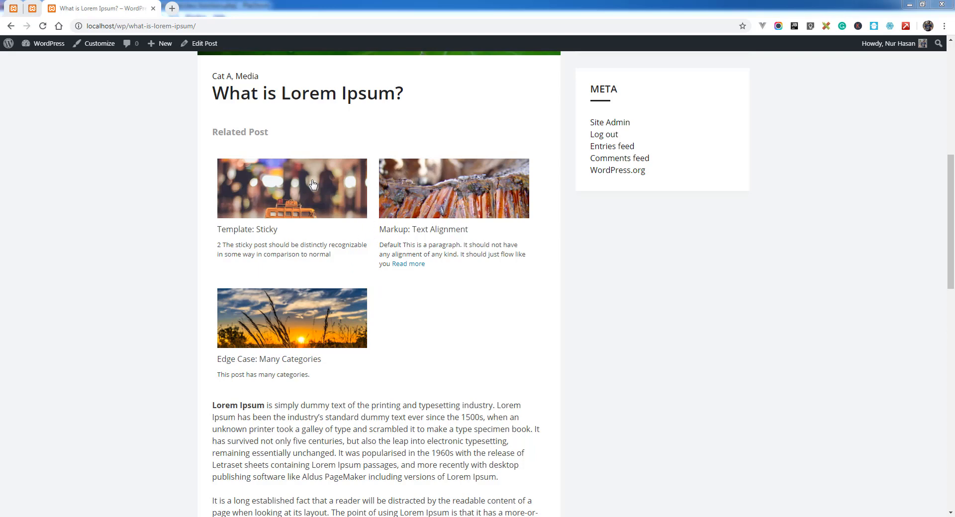
mouse_move(205, 85)
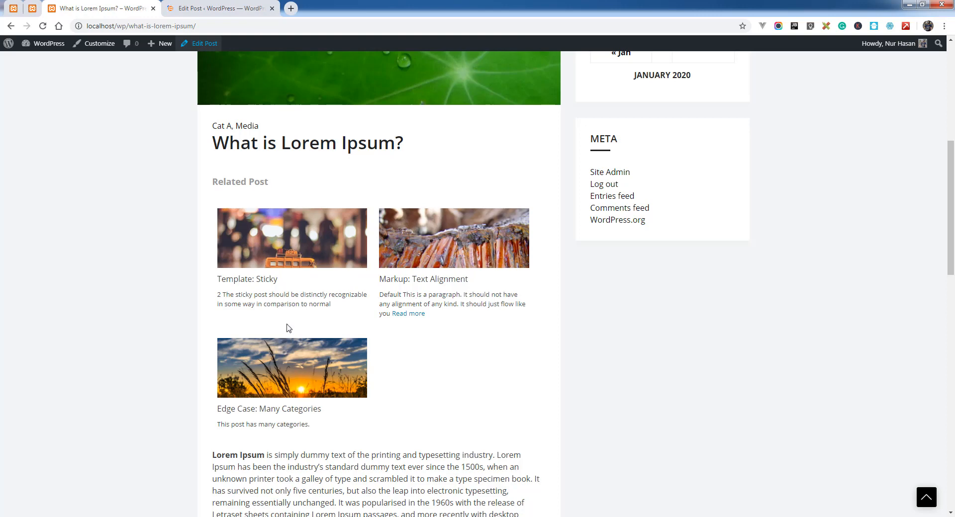
mouse_move(215, 133)
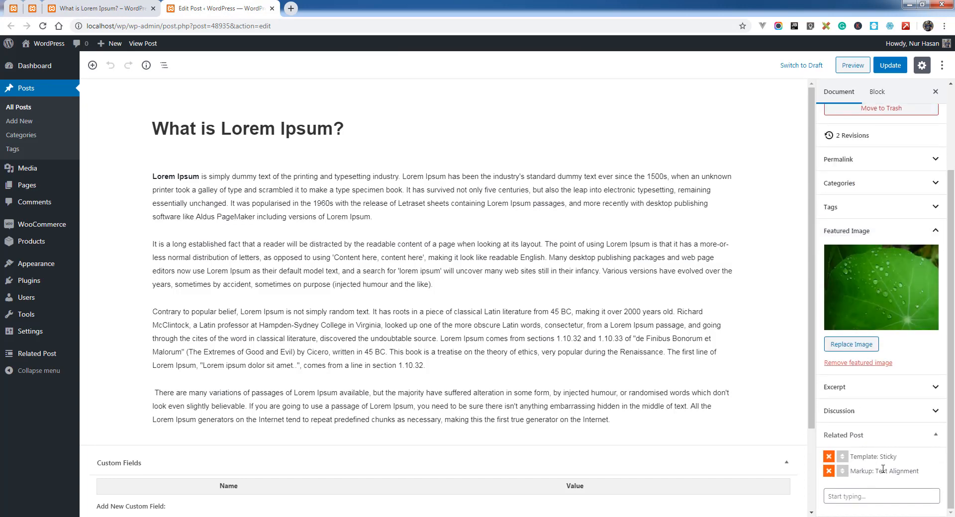
Replace Template: Sticky with Template: Comments and Template: Excerpt (Generated), then update the post.
left_click(880, 496)
type("Formatting")
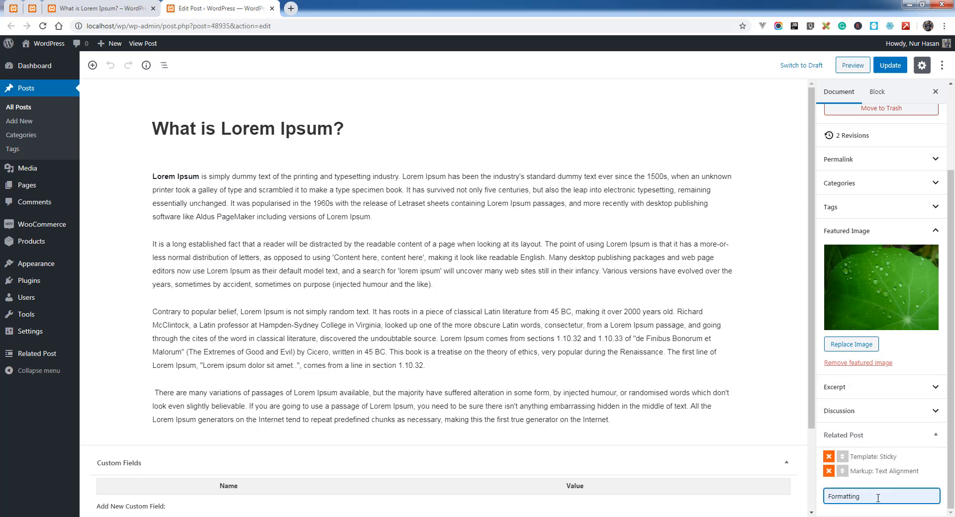
scroll("down", 3)
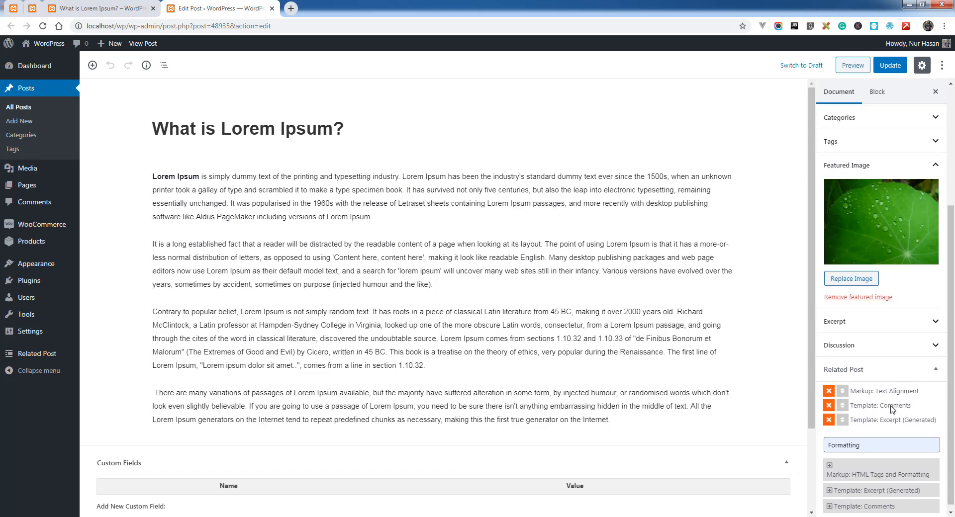
left_click(889, 65)
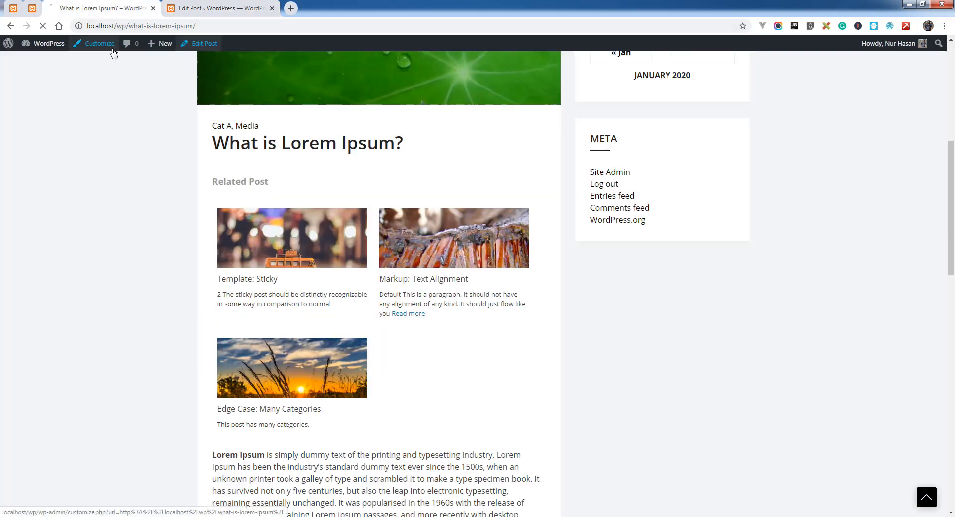
Reload the live post to check its related posts, then open the Related Post settings.
left_click(100, 43)
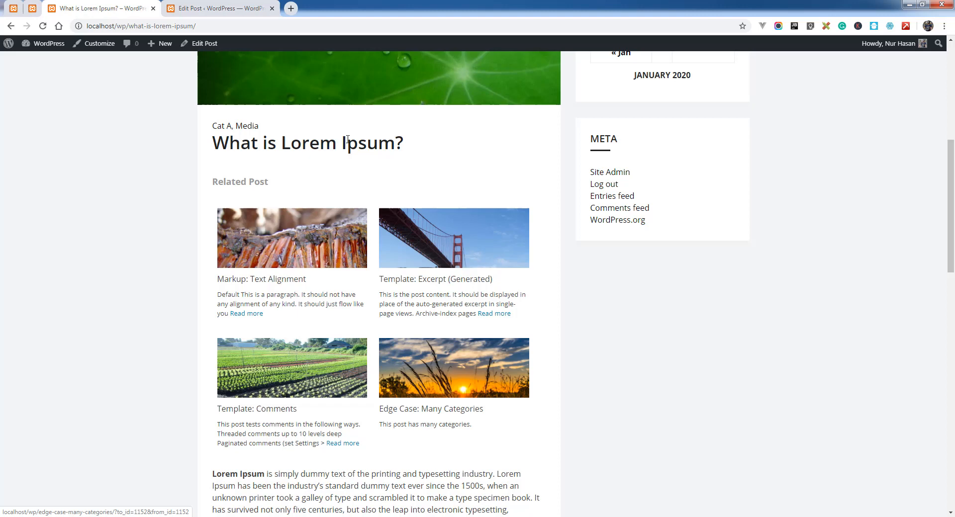
left_click(219, 8)
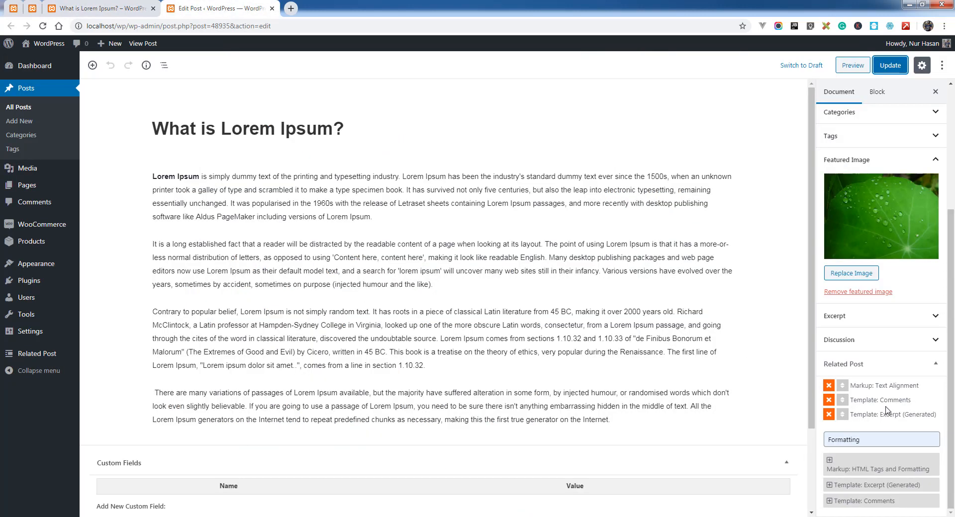
left_click(97, 8)
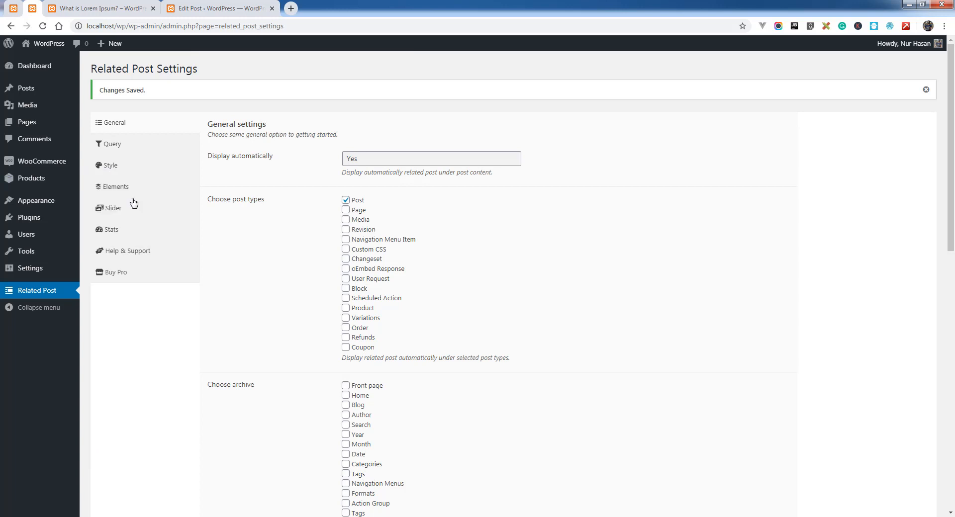
In the Query settings, change Max number of post from 4 to 3 and save.
left_click(111, 144)
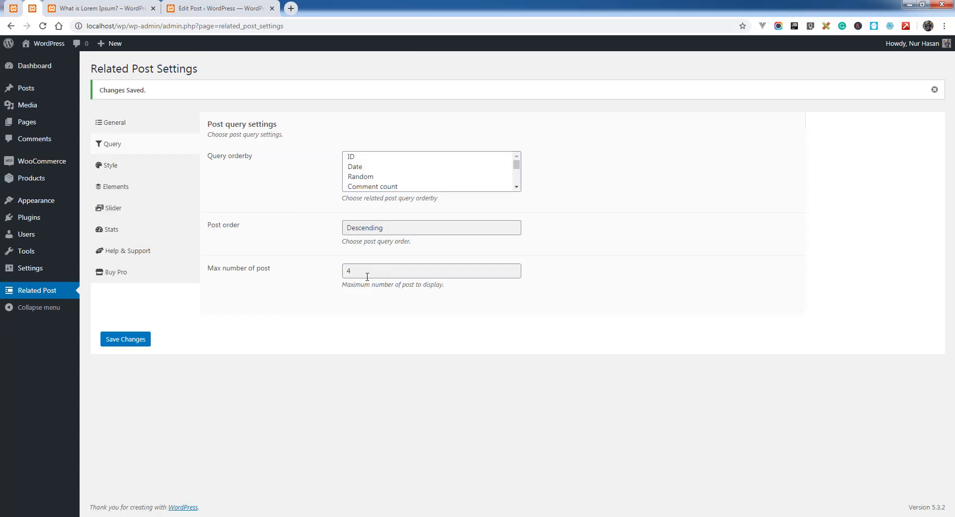
type("3")
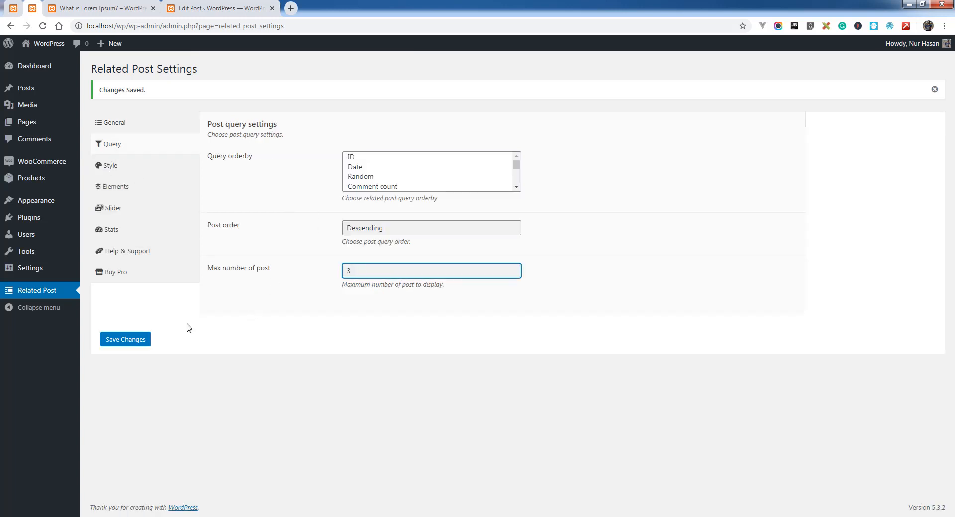
left_click(125, 339)
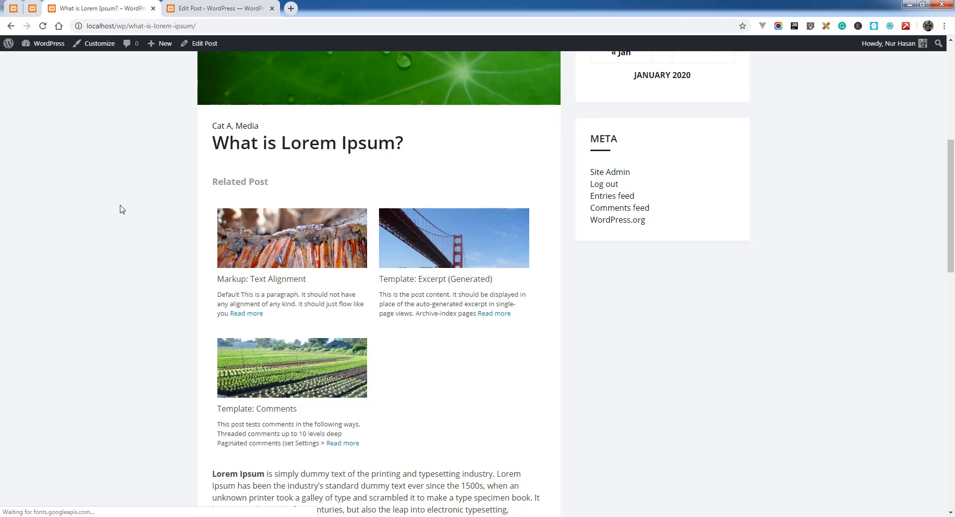
Scroll the live post to confirm three related posts: Text Alignment, Excerpt (Generated), Comments.
scroll("down", 3)
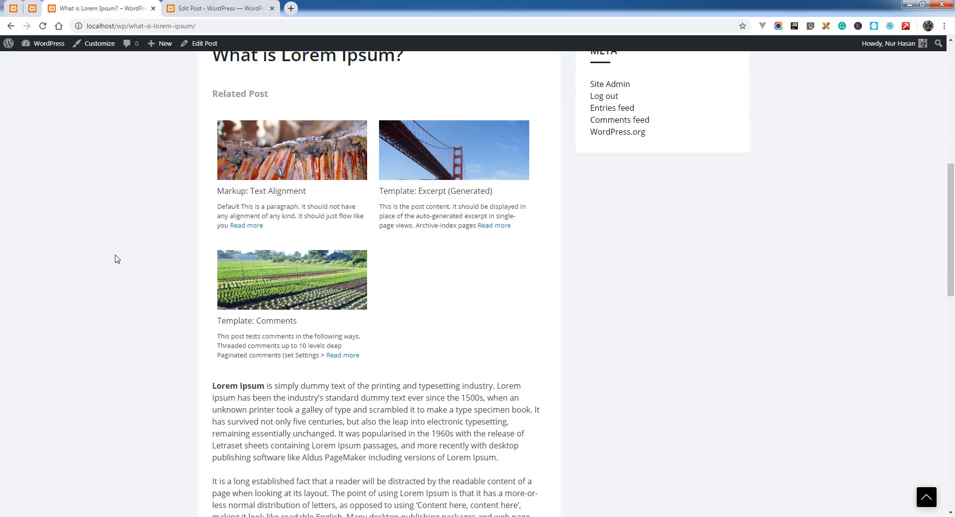
scroll("up", 3)
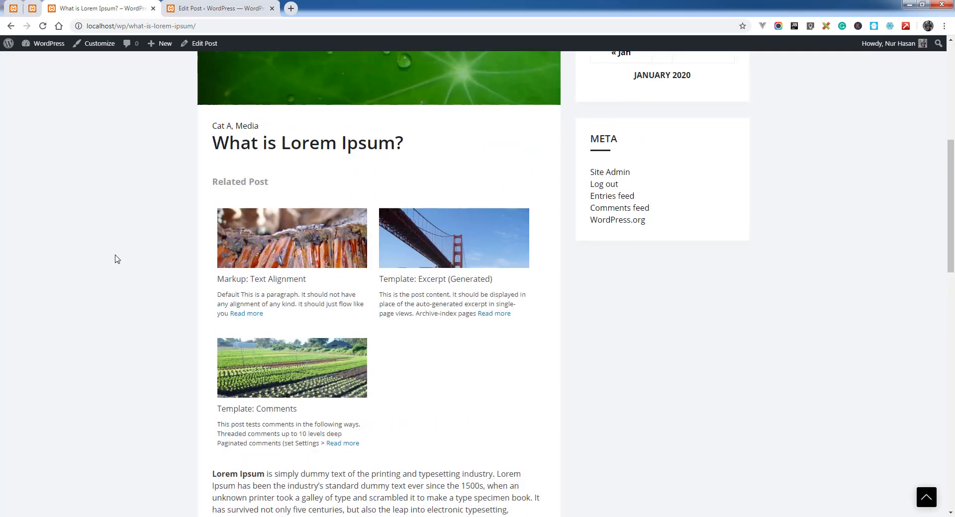
mouse_move(120, 203)
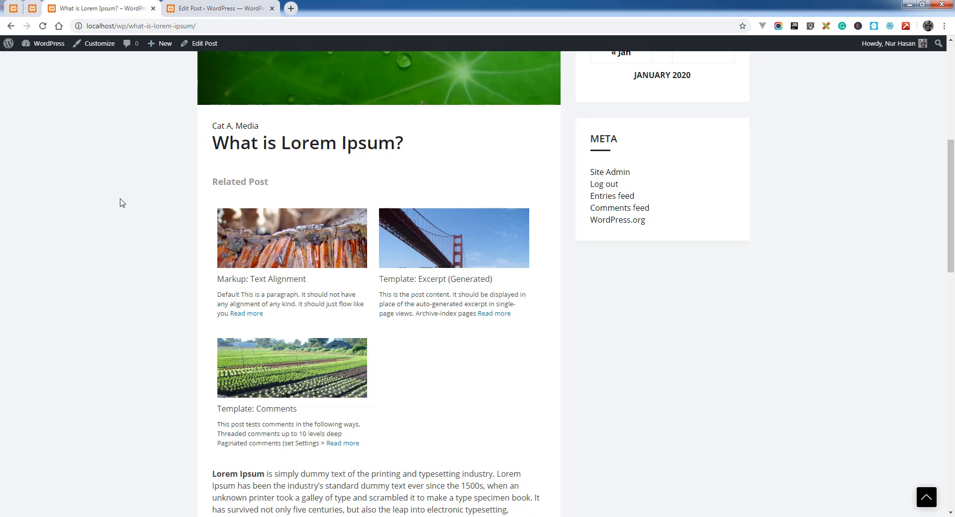